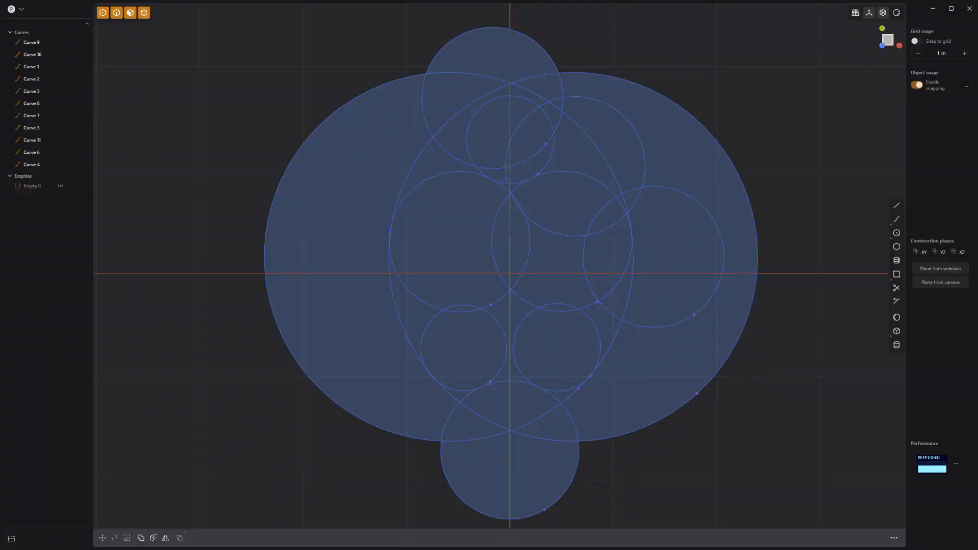
# Trim the unwanted circle arcs, including the top circle's extra arc, leaving the apple silhouette
pyautogui.click(896, 233)
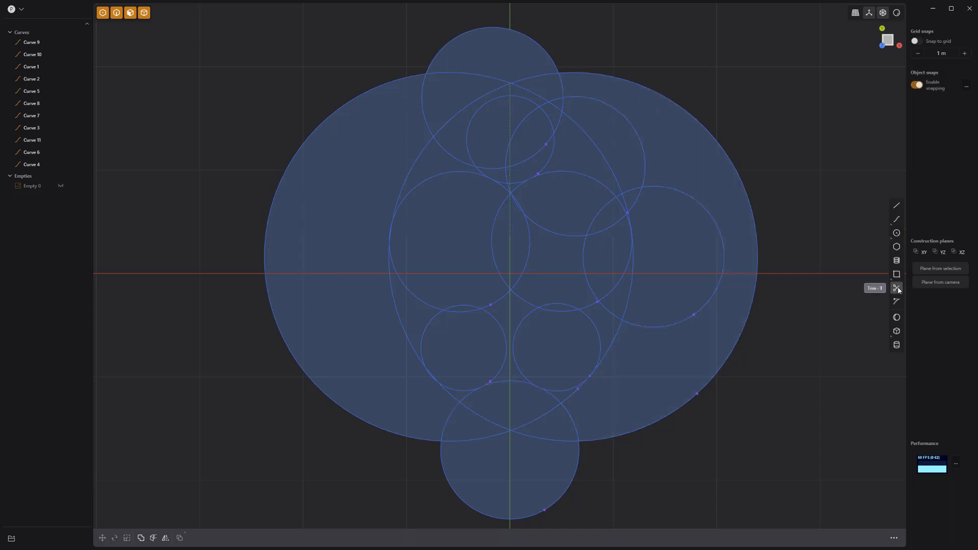
pyautogui.click(896, 287)
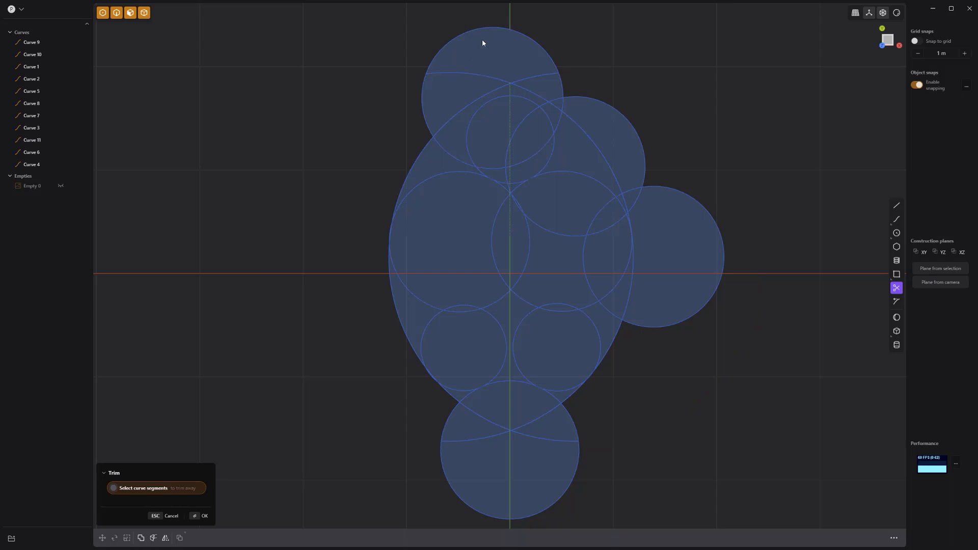
pyautogui.click(483, 43)
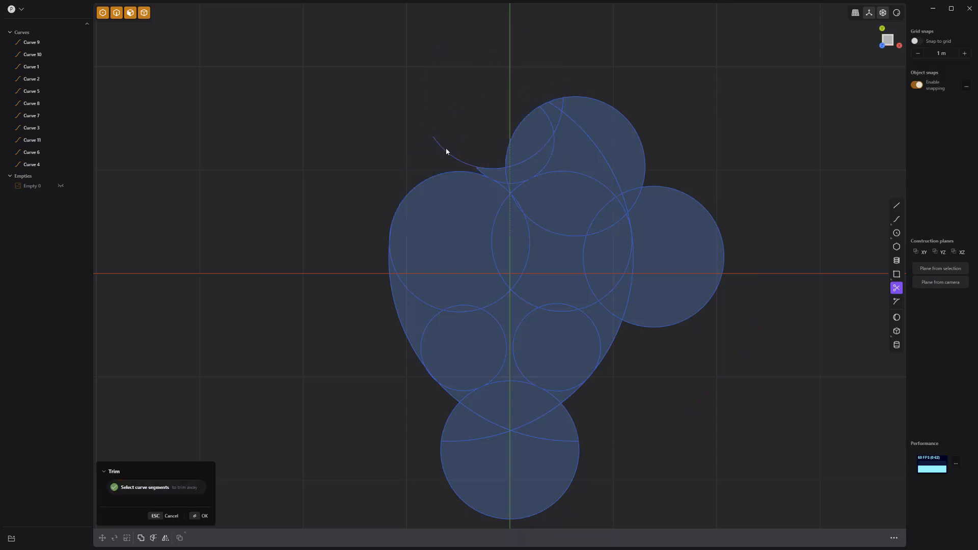
pyautogui.click(456, 153)
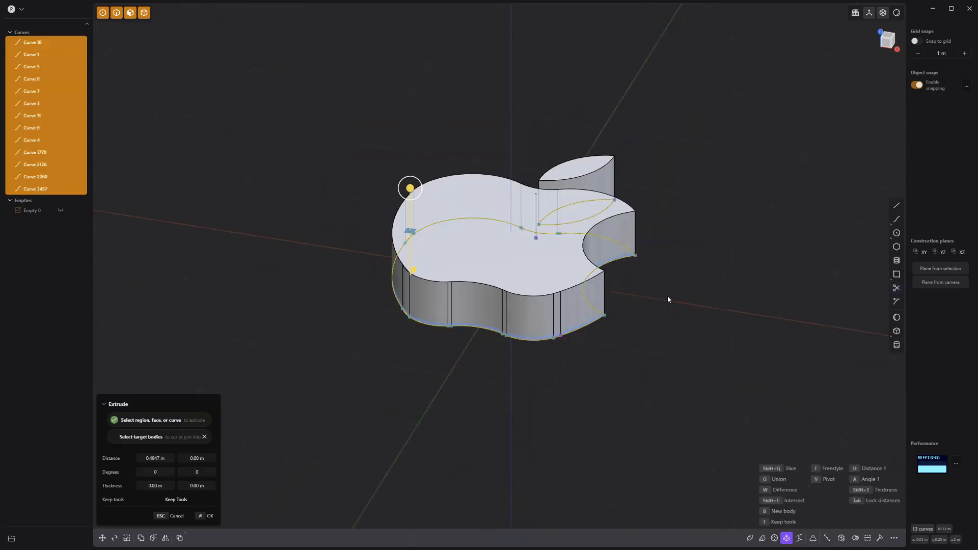
# Confirm the extrusion of the apple outline into a solid body
pyautogui.click(210, 515)
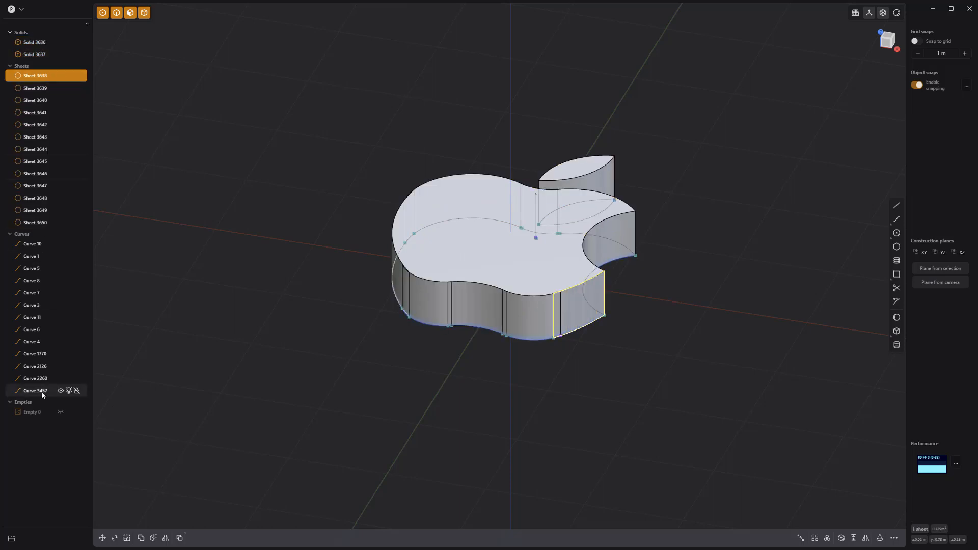